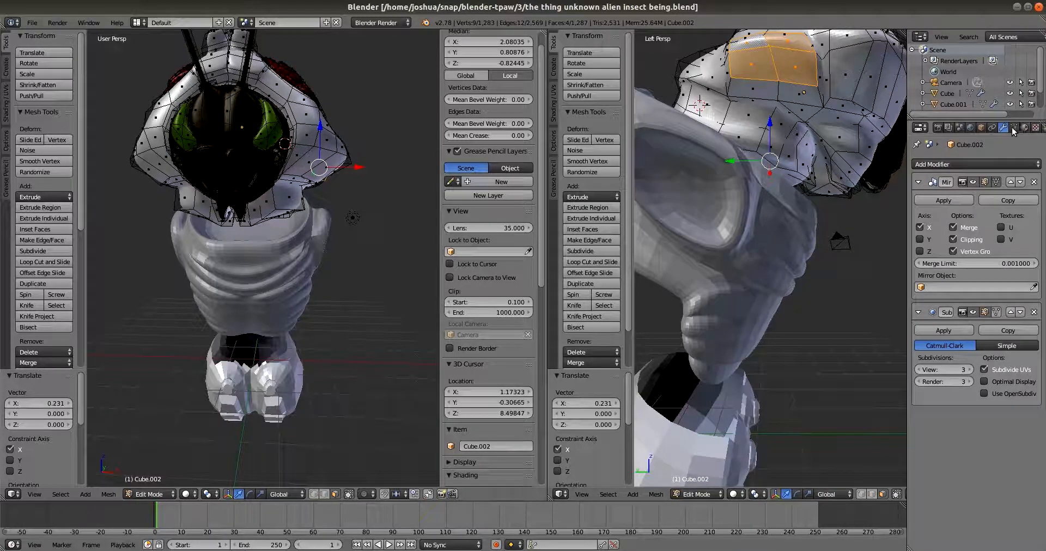
mouse_move(1022, 134)
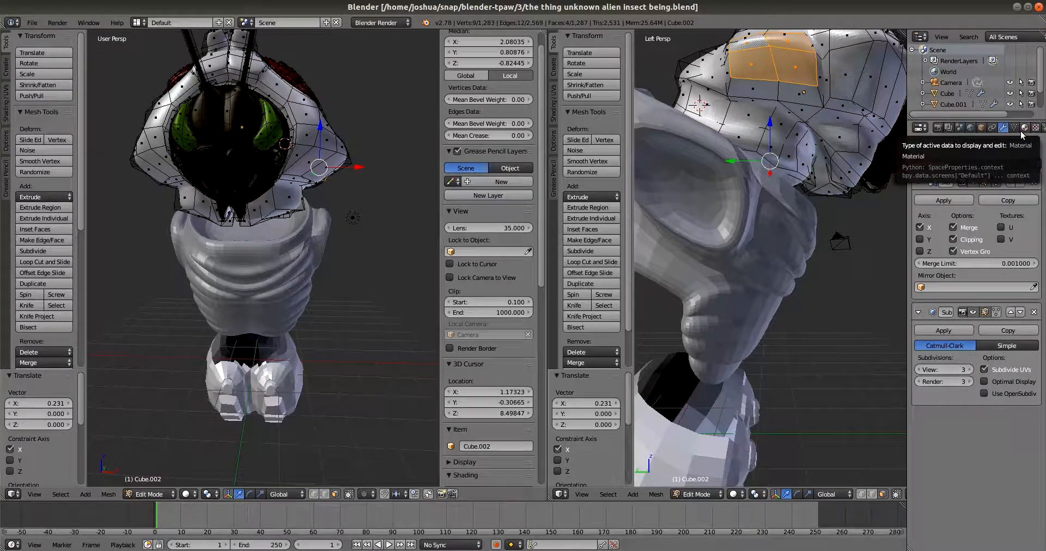
Show the head mesh's material slots: head B, head A, brain, eyes and inteni
left_click(1024, 127)
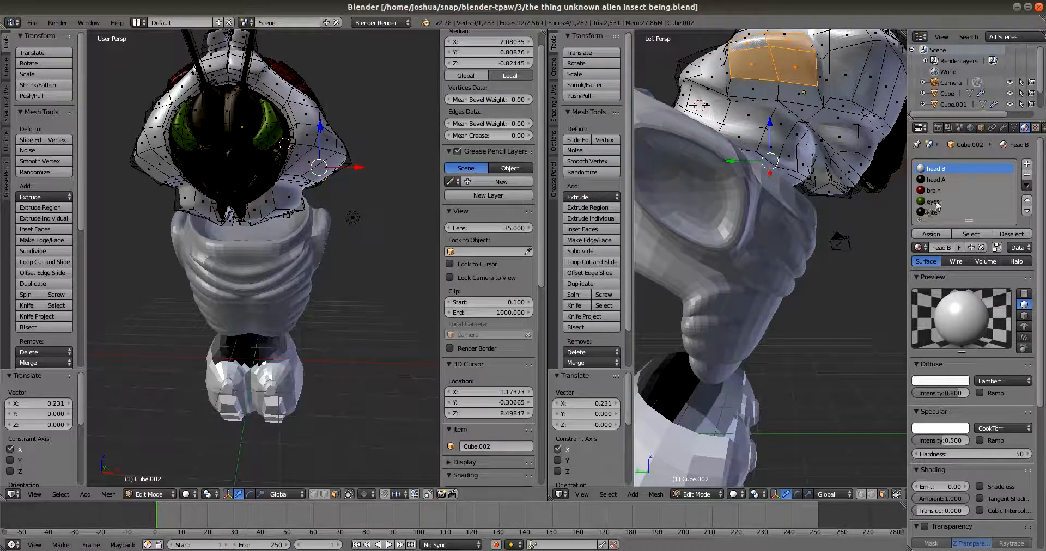
Select the faces using the eyes material, then make inteni the current slot
left_click(945, 201)
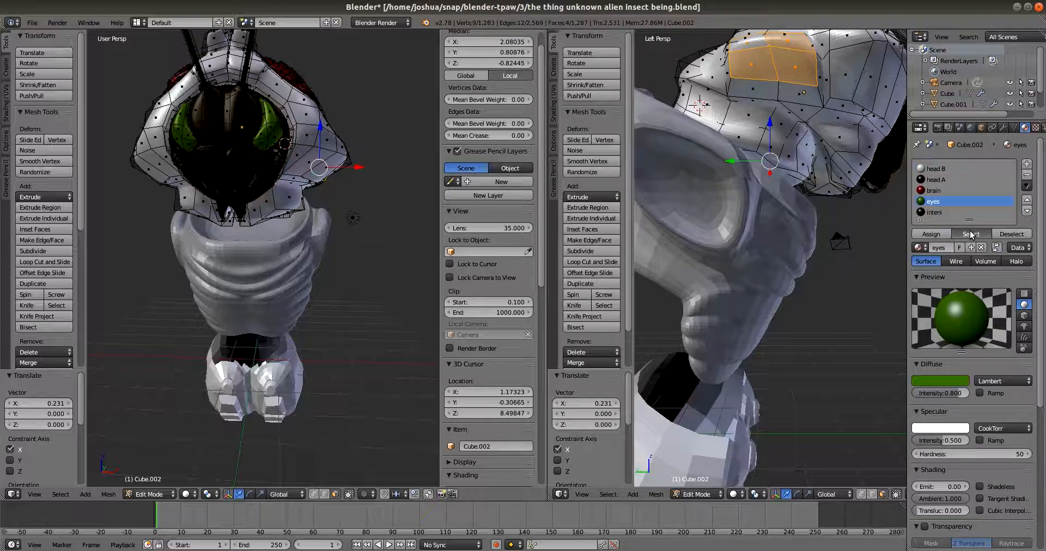
left_click(971, 234)
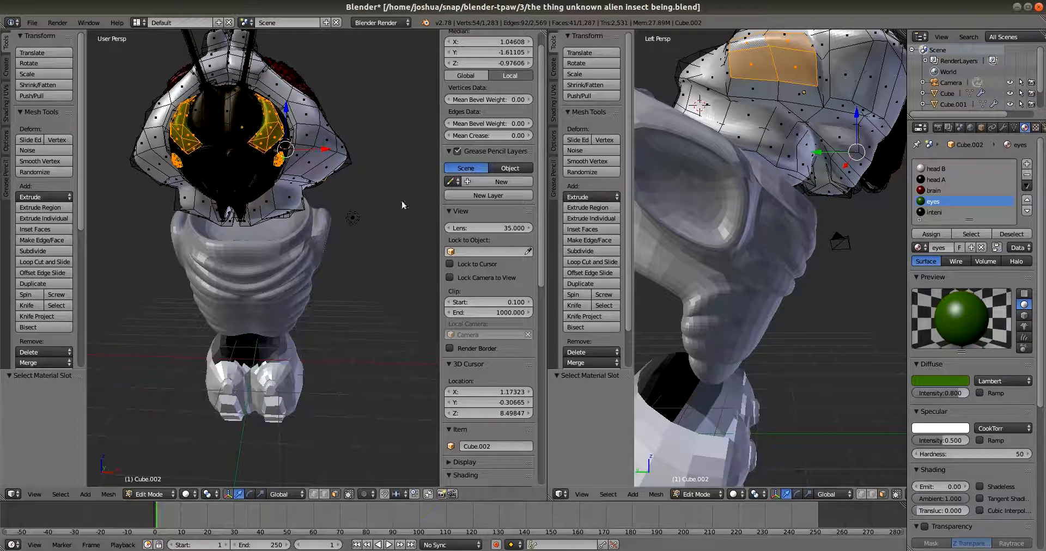
mouse_move(208, 150)
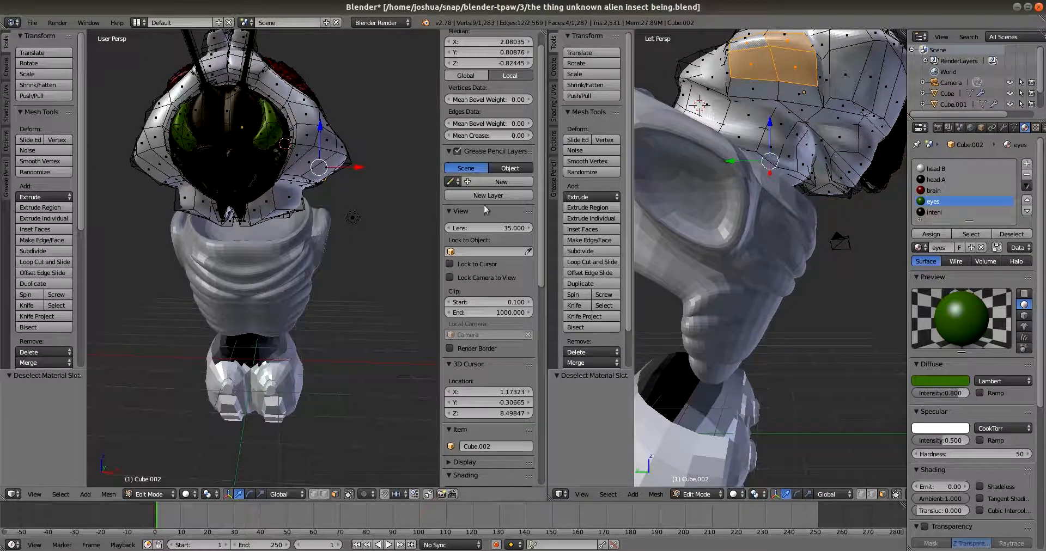
left_click(933, 213)
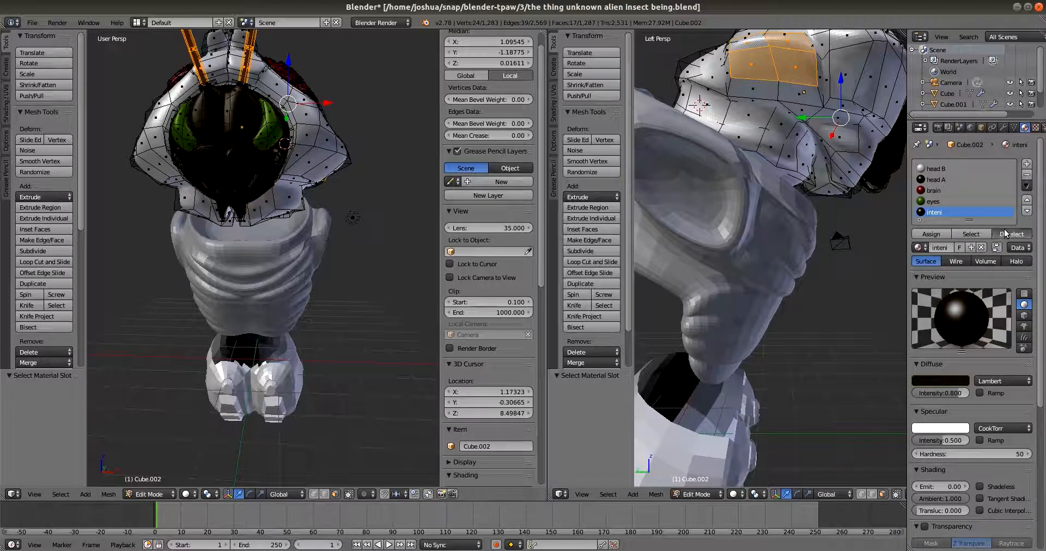
Deselect the antenna faces of the inteni material
left_click(1012, 234)
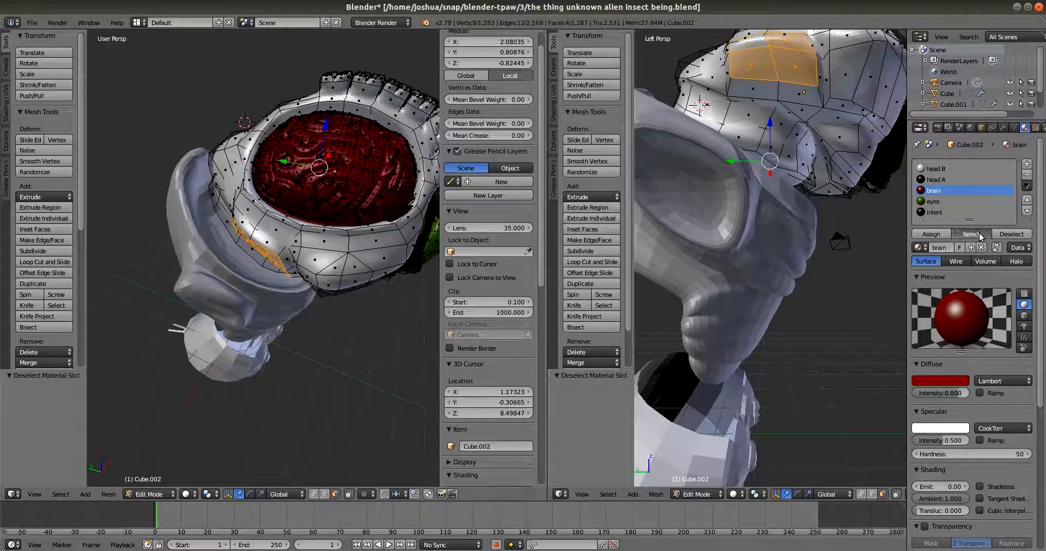
Select all faces assigned to the brain material
left_click(971, 234)
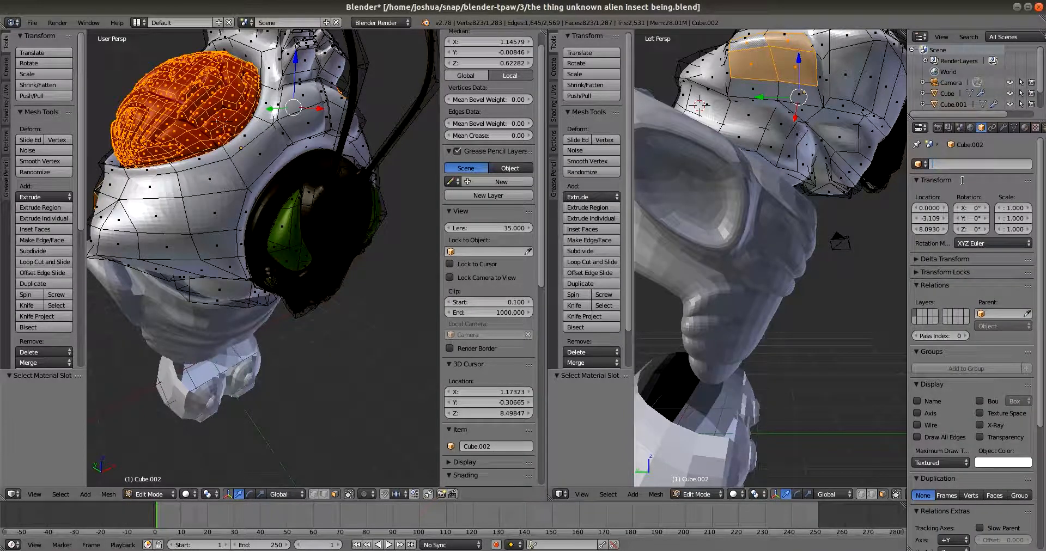
Name the object 'head' and return the material list to the brain slot
type("head")
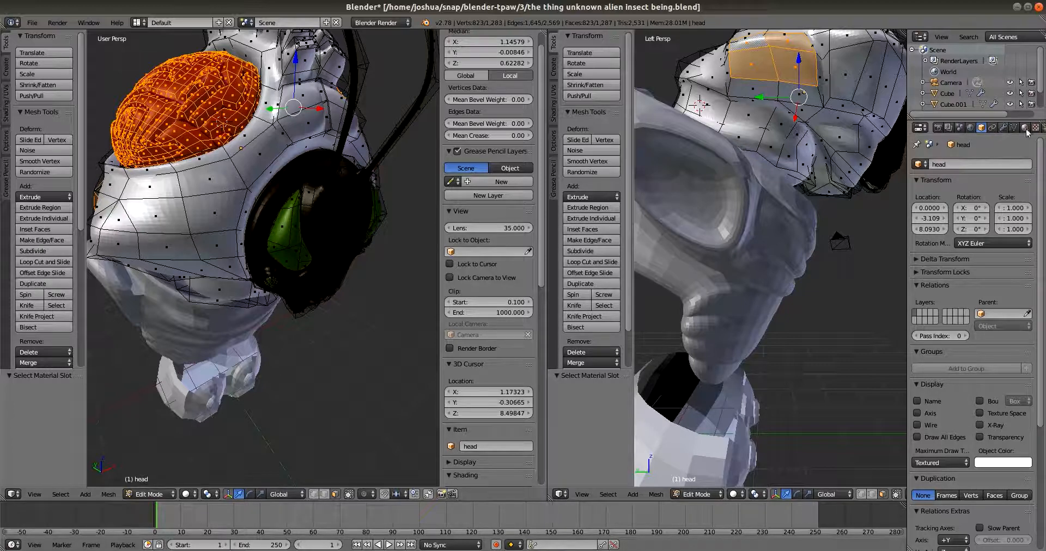
left_click(1024, 128)
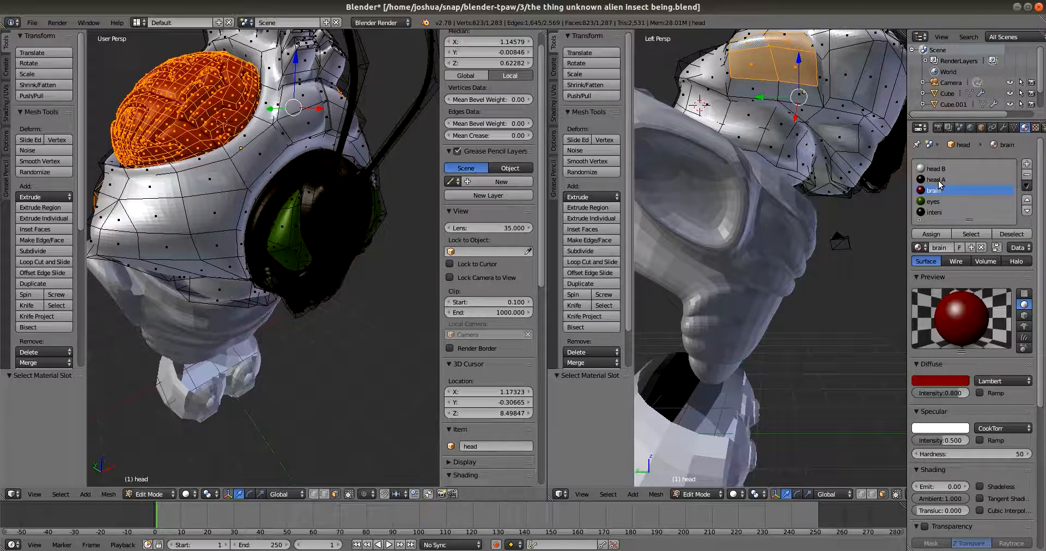
left_click(939, 179)
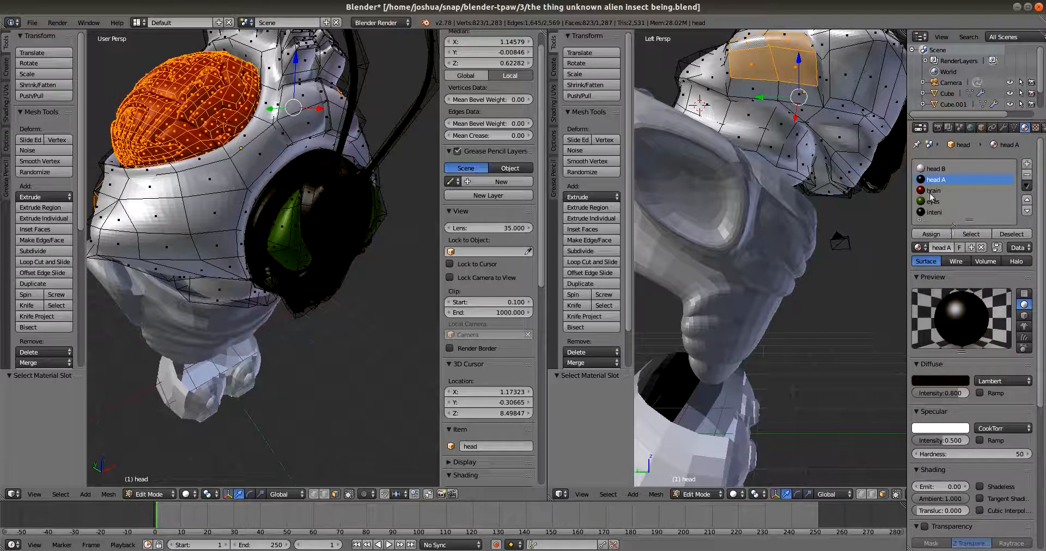
left_click(933, 190)
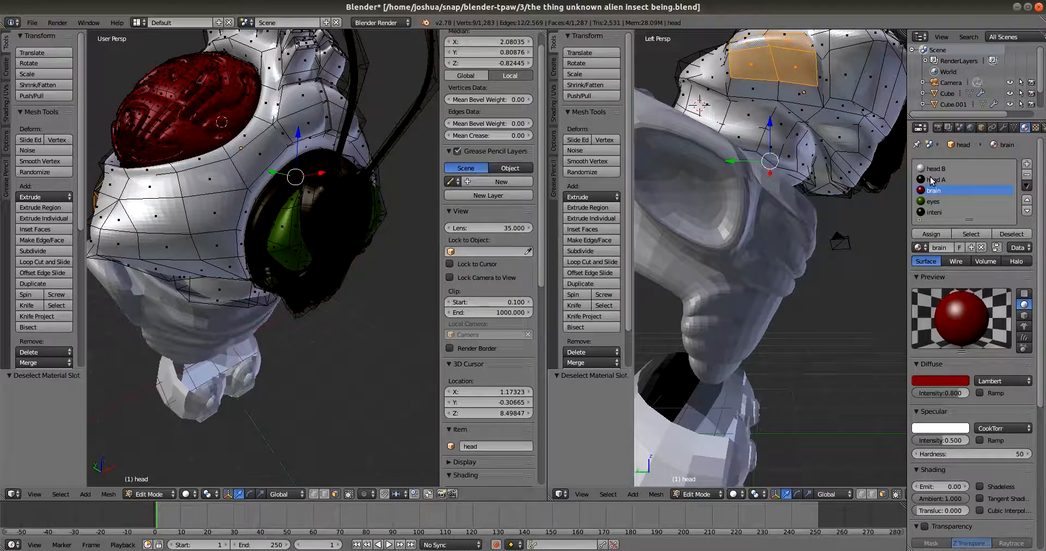
Make head A the current material slot for the front face plate
left_click(936, 179)
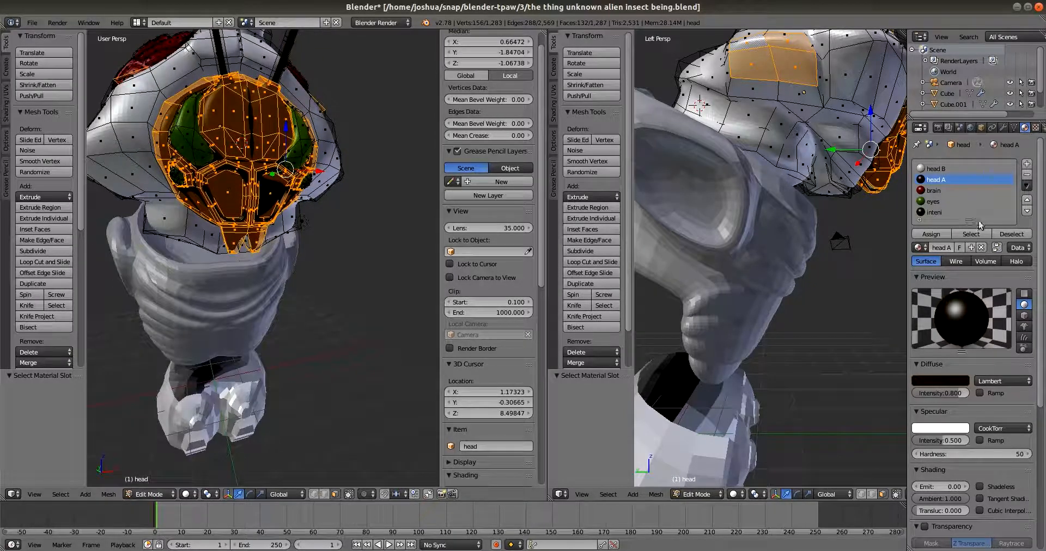
mouse_move(971, 234)
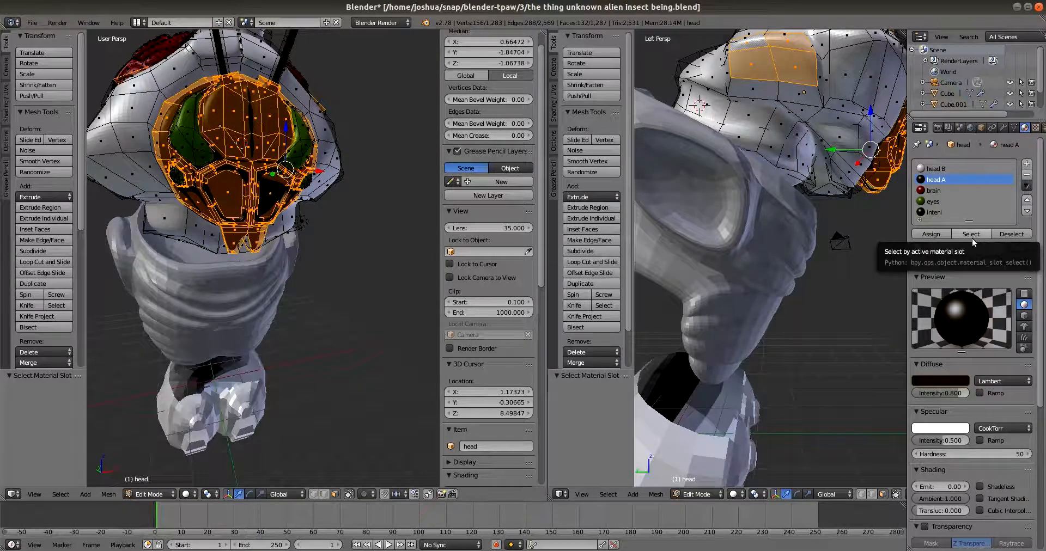
left_click(1012, 234)
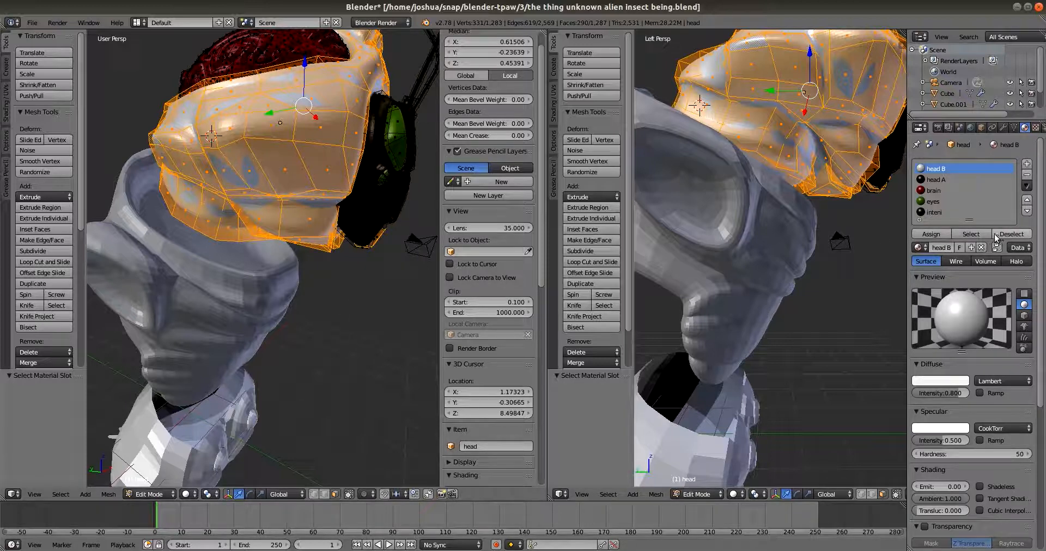
mouse_move(971, 234)
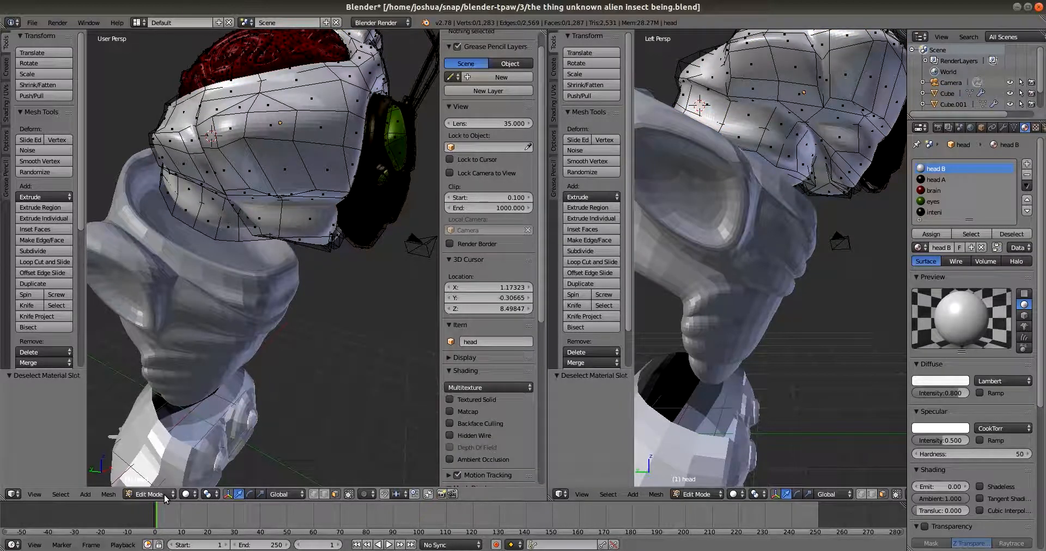
Switch the torso mesh Cube.001 to Object Mode, then back into Edit Mode
left_click(149, 496)
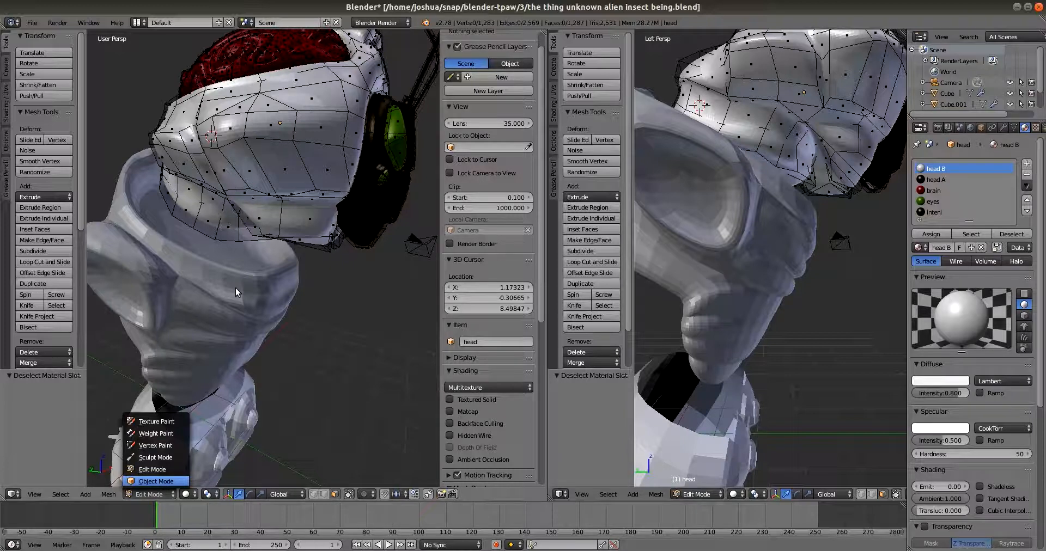
left_click(156, 481)
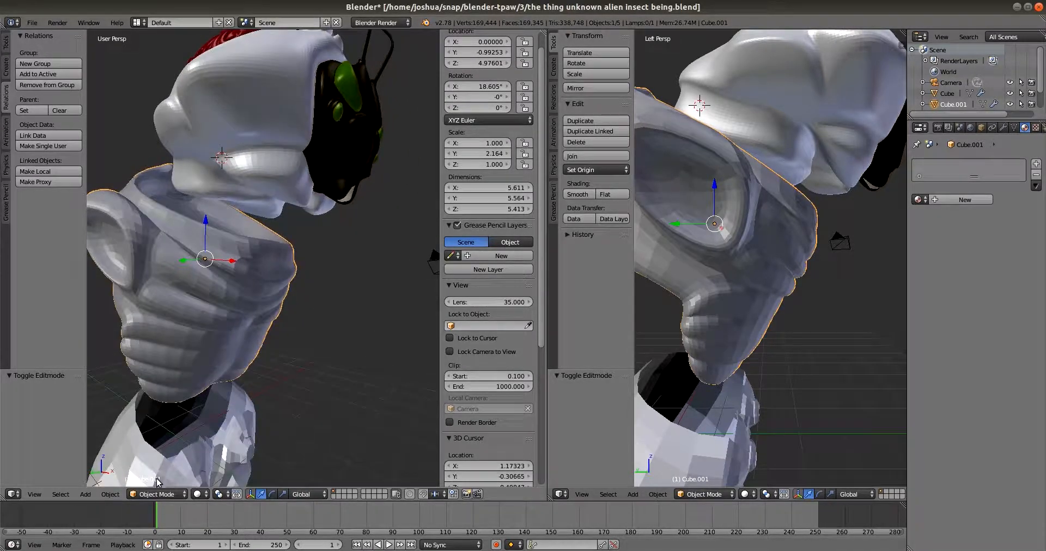
left_click(156, 494)
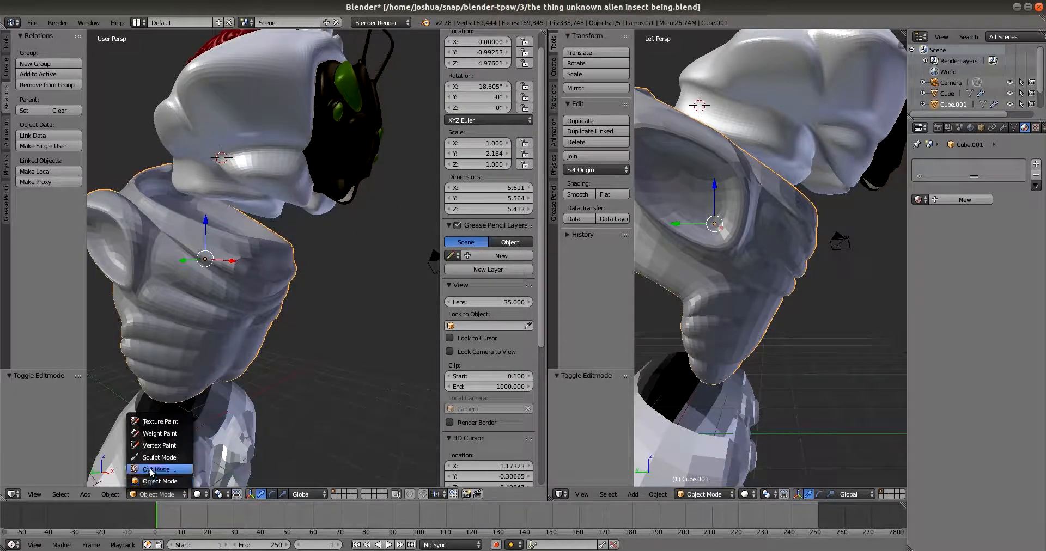
left_click(156, 469)
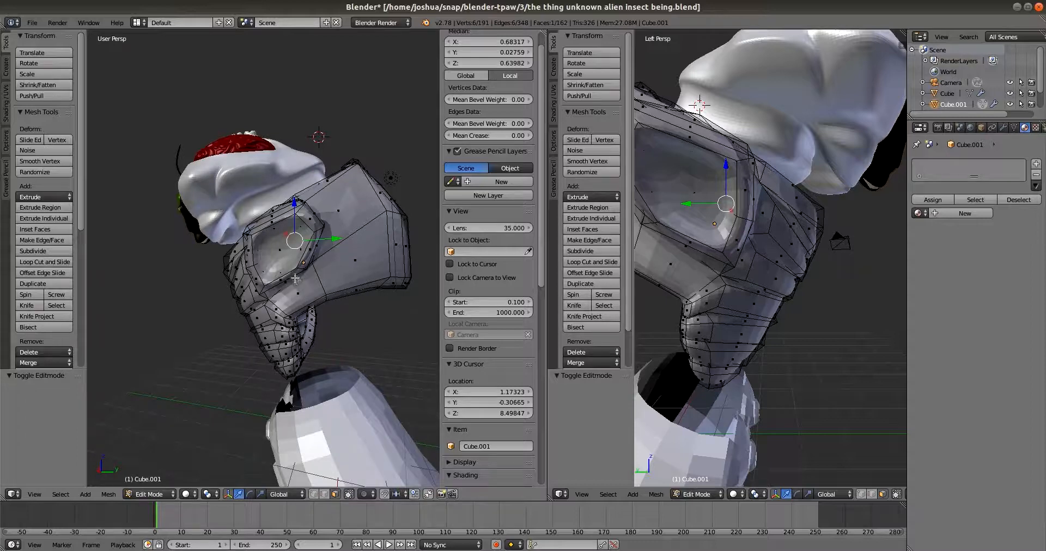
mouse_move(330, 307)
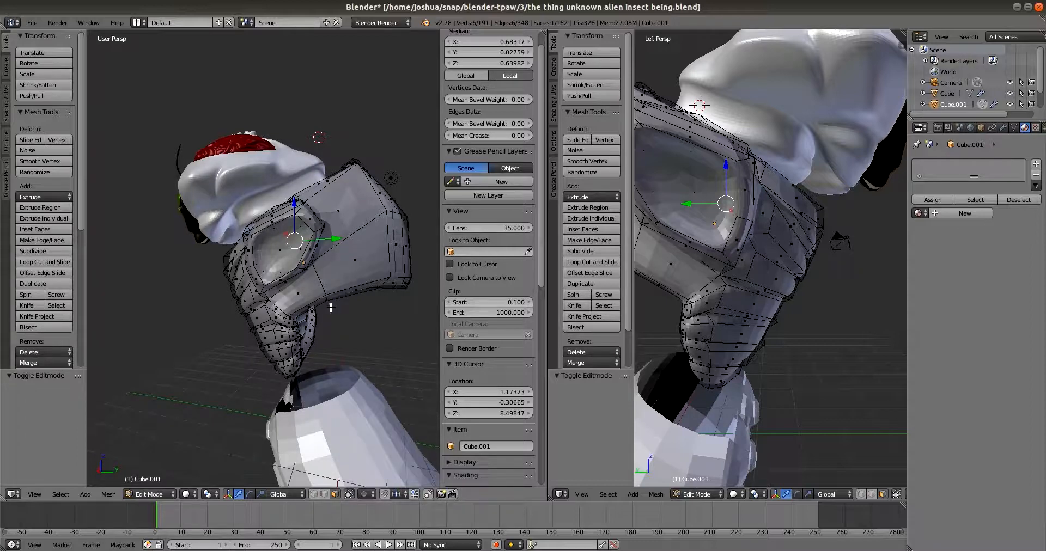
mouse_move(371, 310)
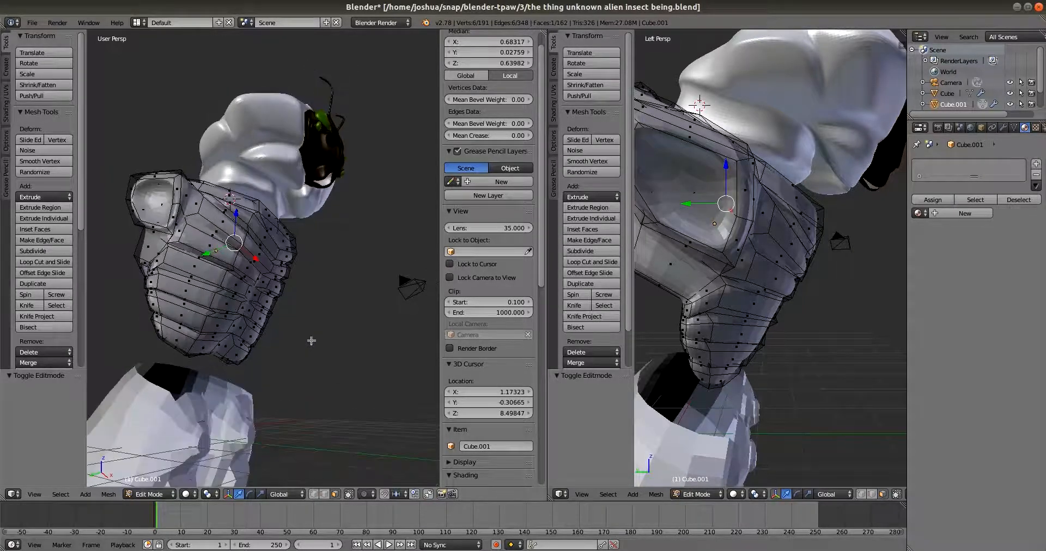
Switch the torso from Edit Mode back to Object Mode
left_click(147, 495)
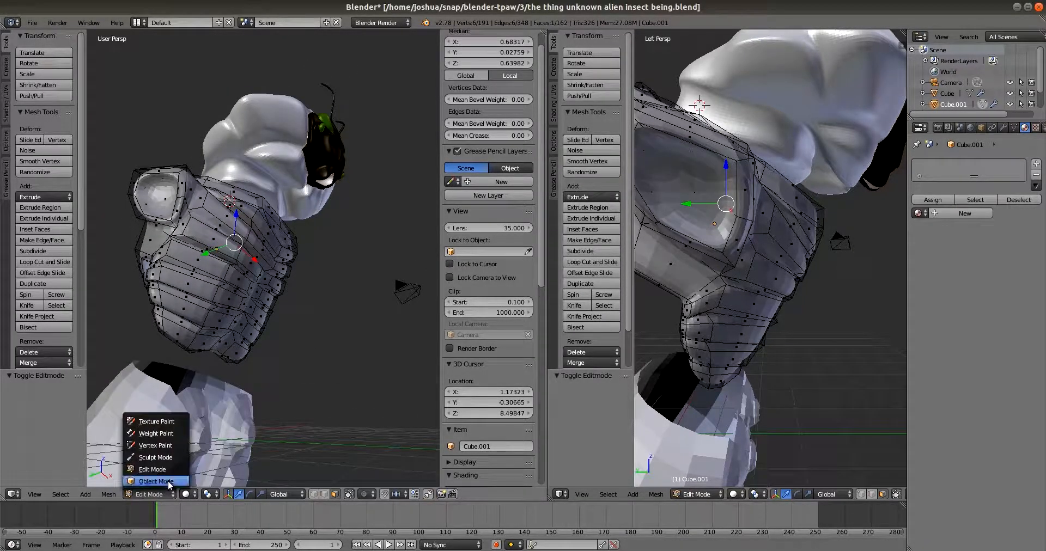
left_click(155, 481)
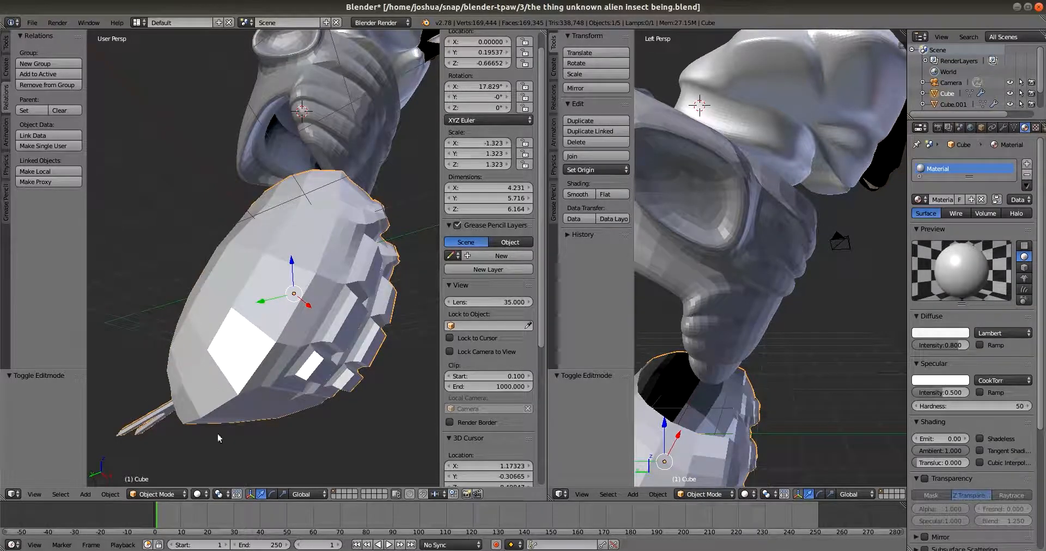
mouse_move(283, 409)
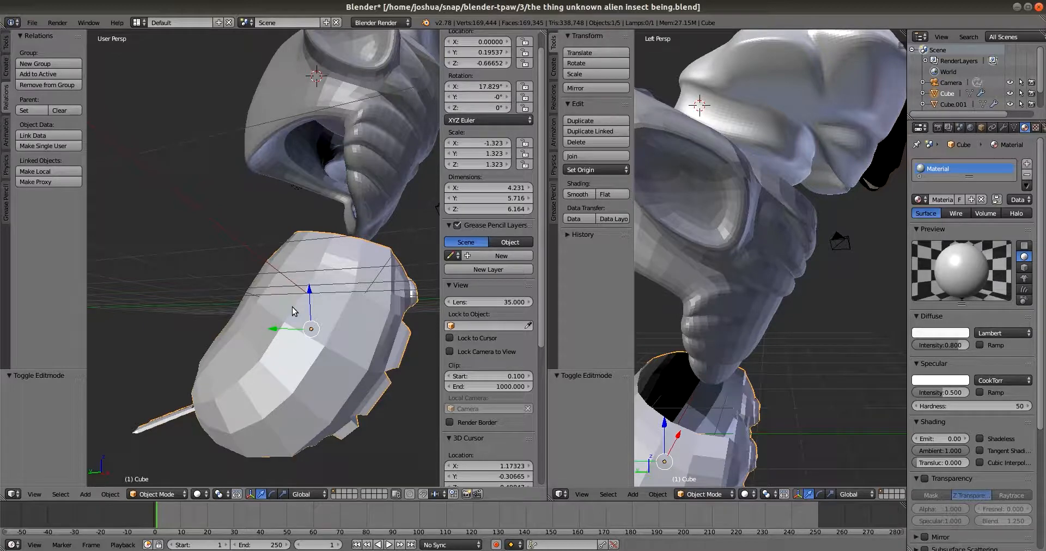
mouse_move(277, 305)
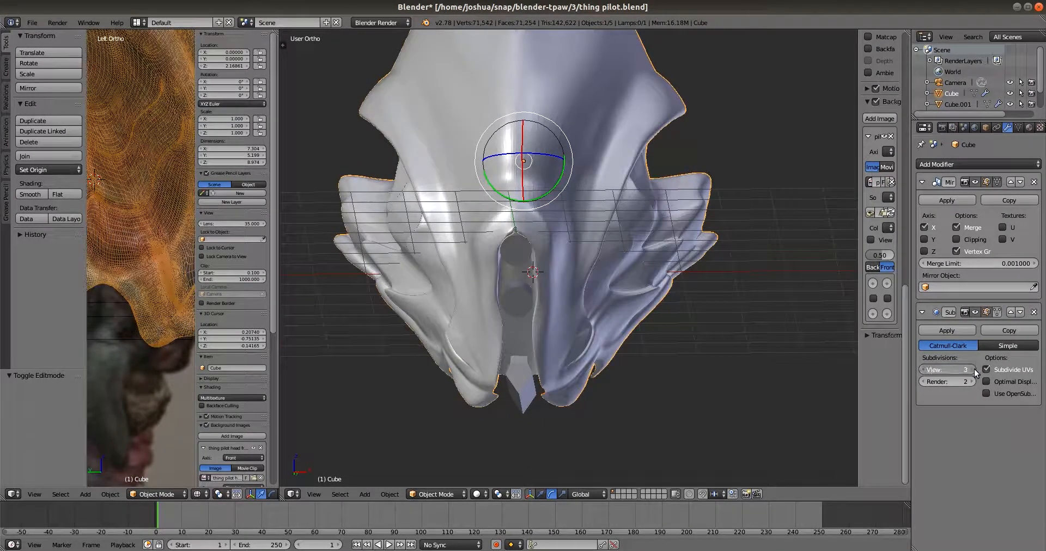
Set the pilot head's View subdivisions to 4 and orbit to inspect its side
left_click(971, 370)
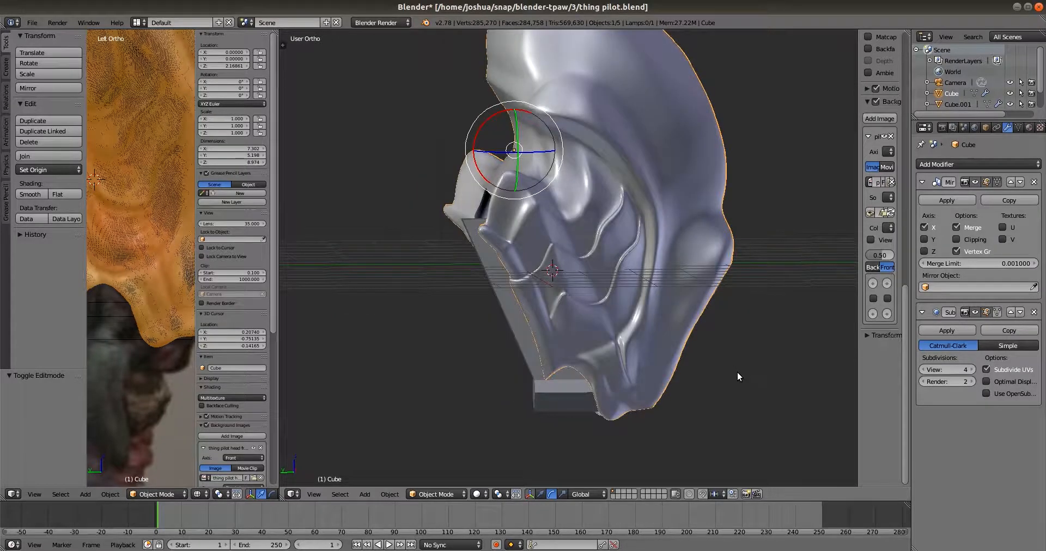
left_click_drag(738, 377, 683, 407)
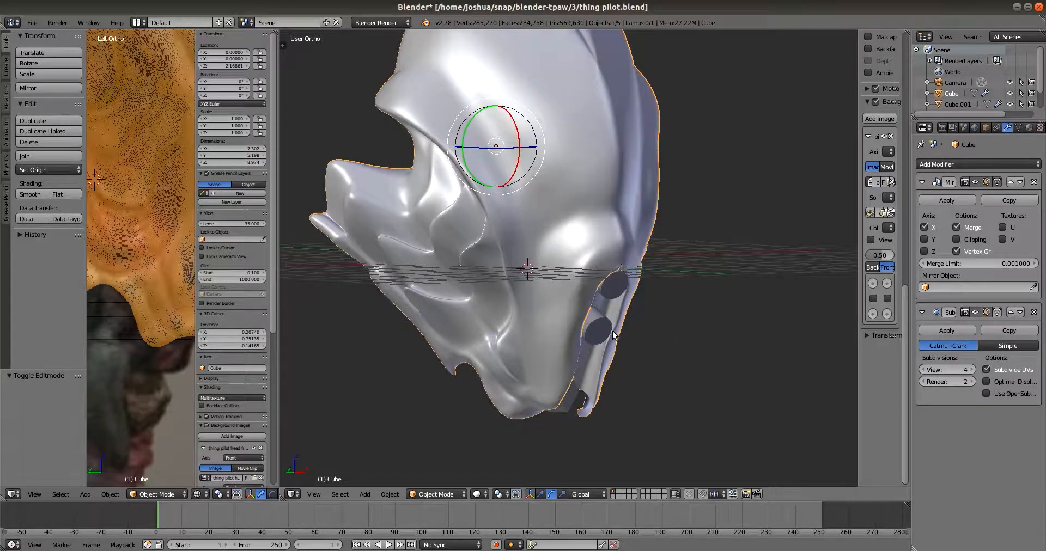
left_click_drag(612, 335, 467, 460)
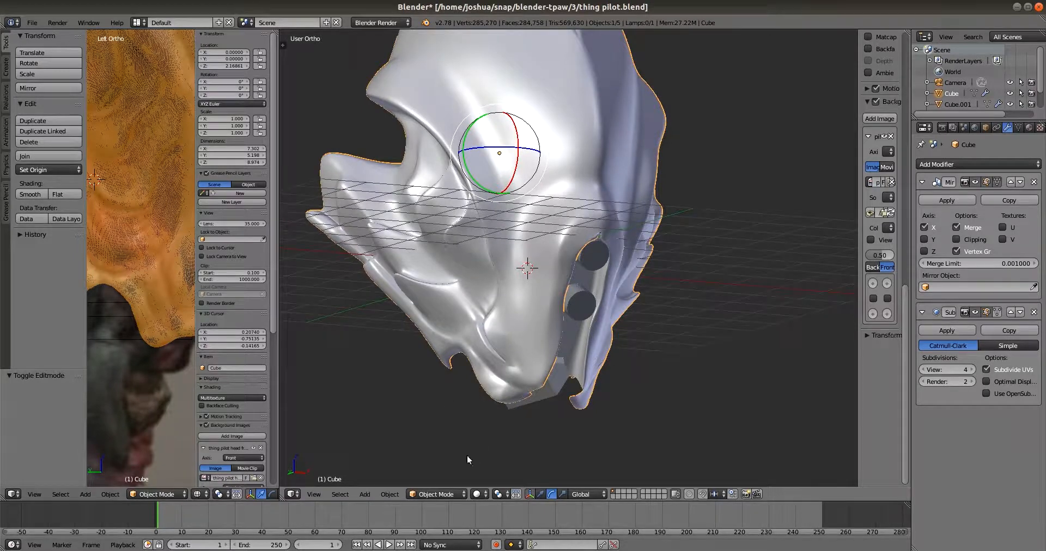
mouse_move(461, 442)
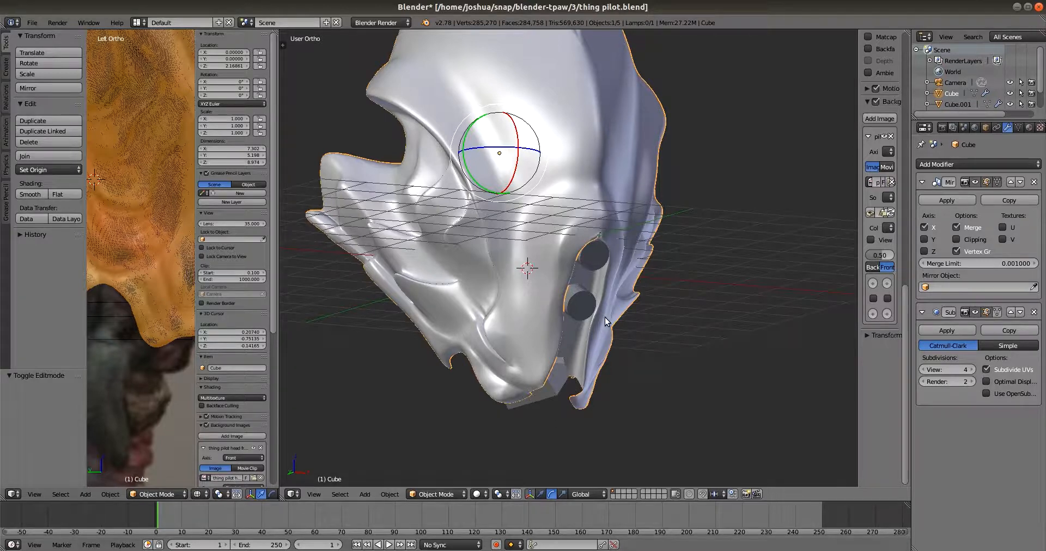
mouse_move(693, 370)
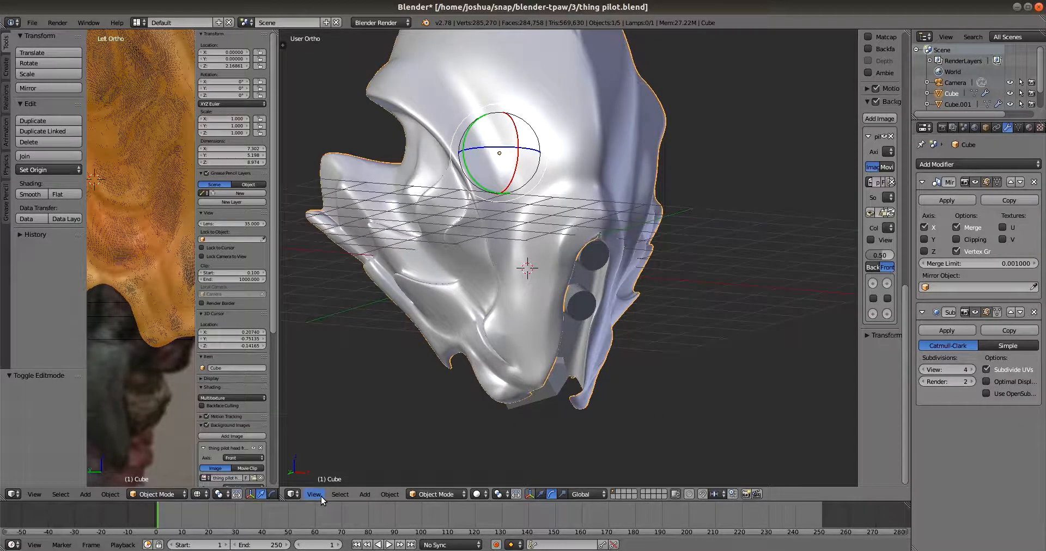
View the pilot head in Front Ortho over its reference image
left_click(313, 494)
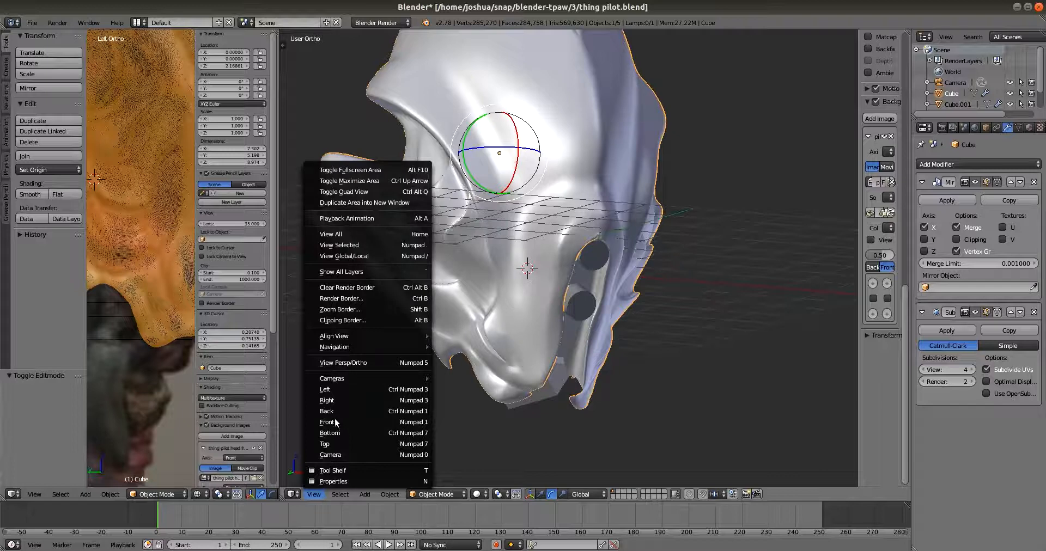
left_click(326, 422)
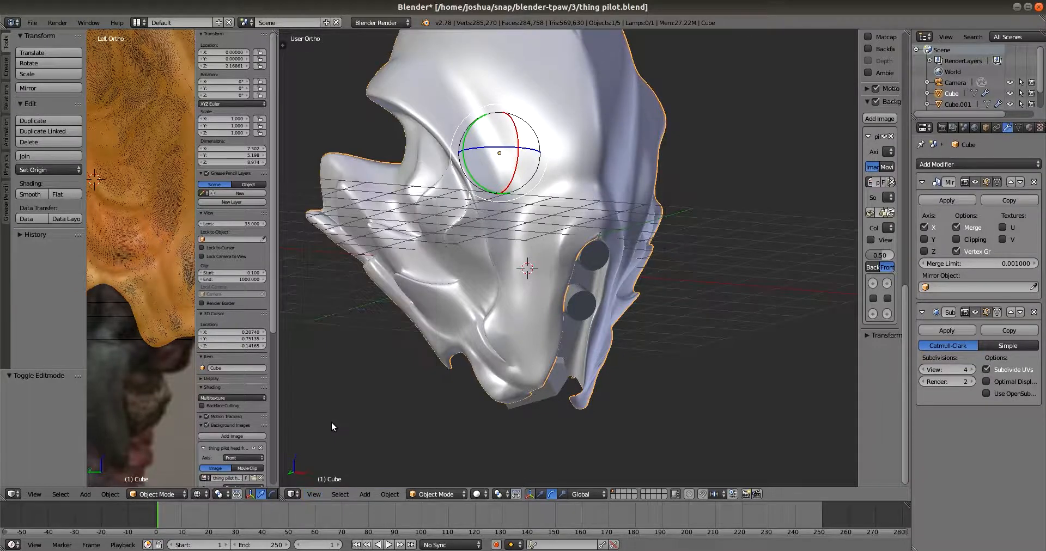
key("KP_1")
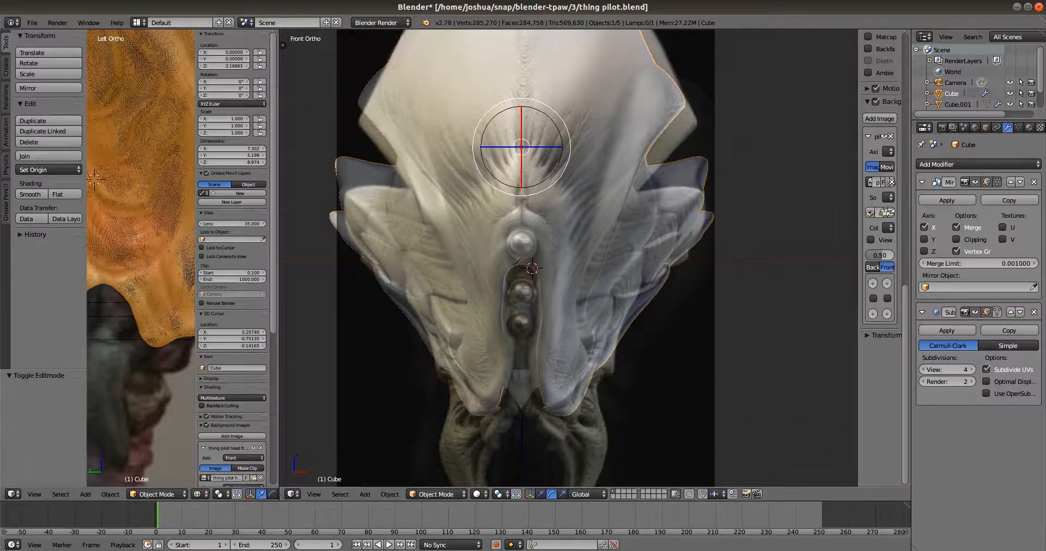
mouse_move(636, 389)
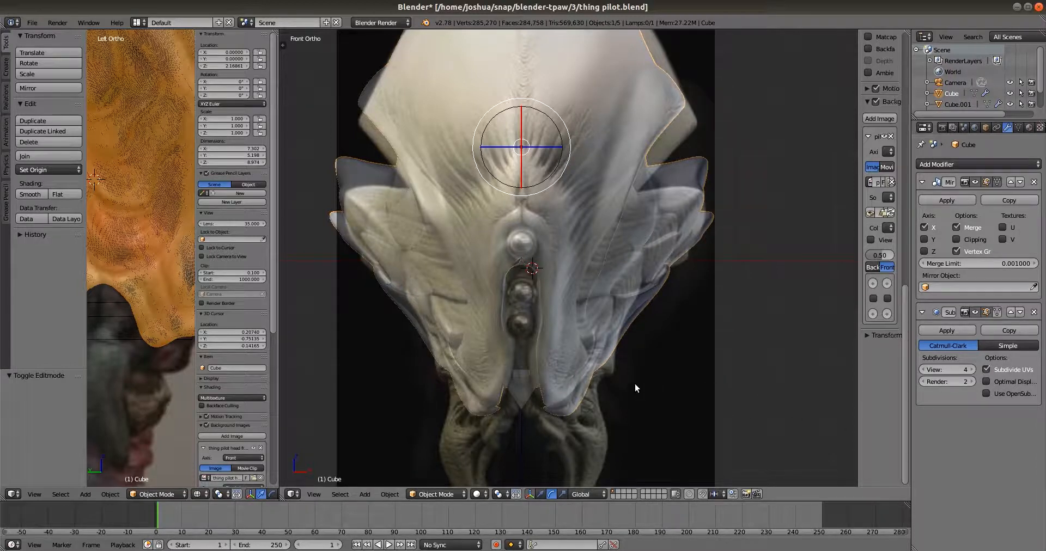
mouse_move(763, 404)
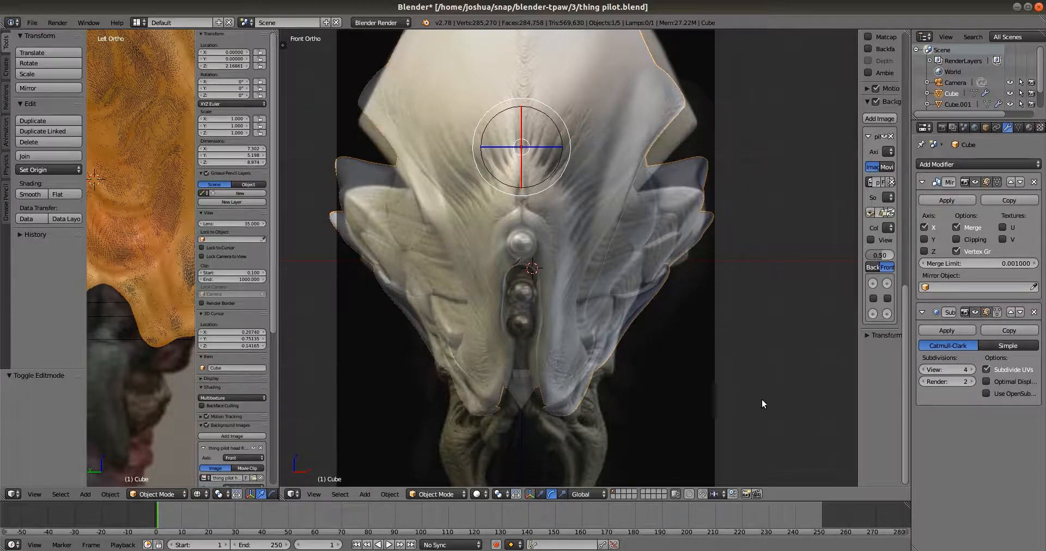